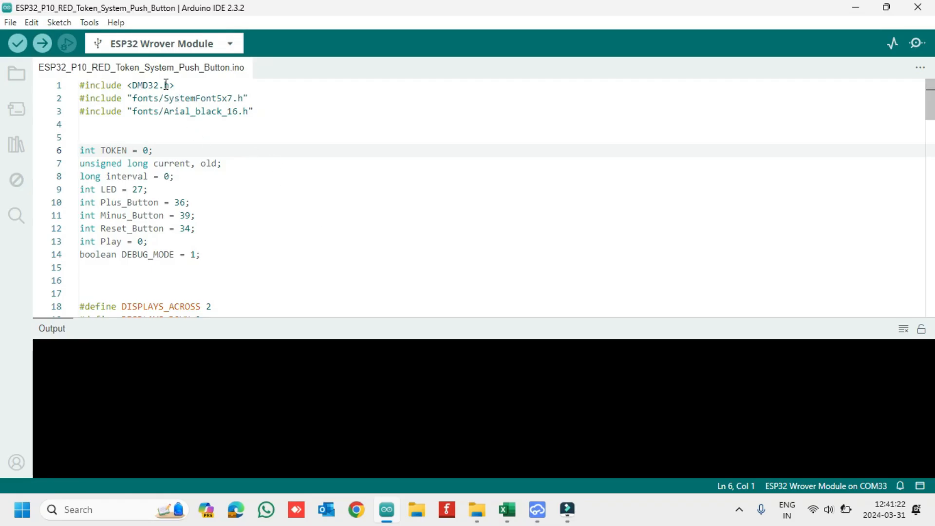
Select the Espressif ESP32 board package URL from the sketch comment
double_click(144, 85)
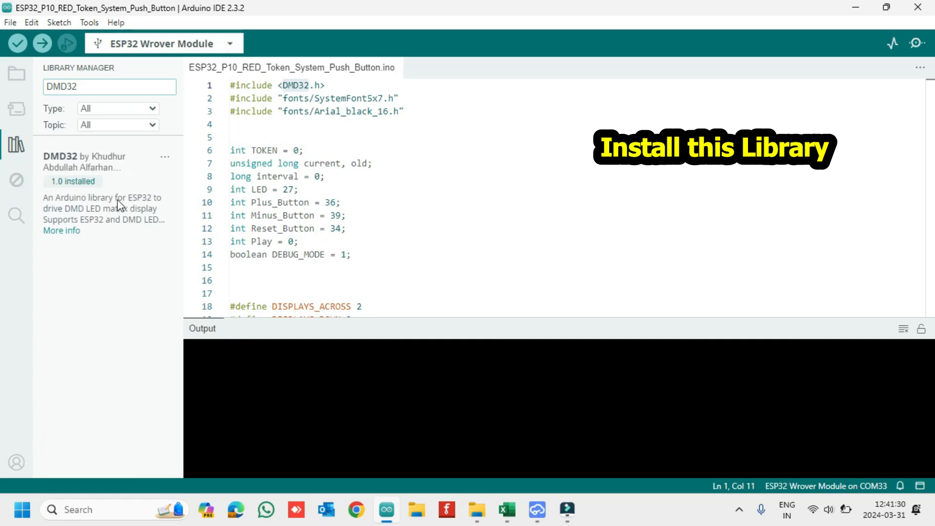
left_click(17, 144)
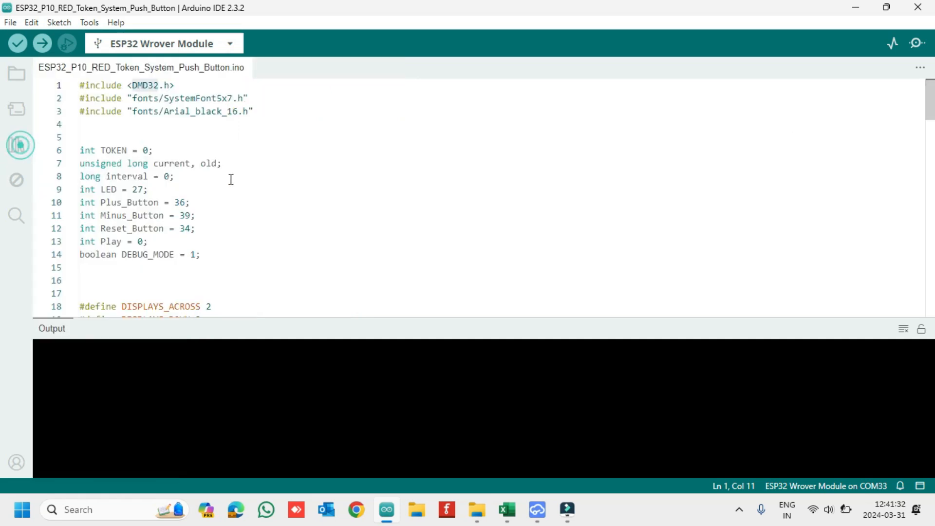
left_click(153, 150)
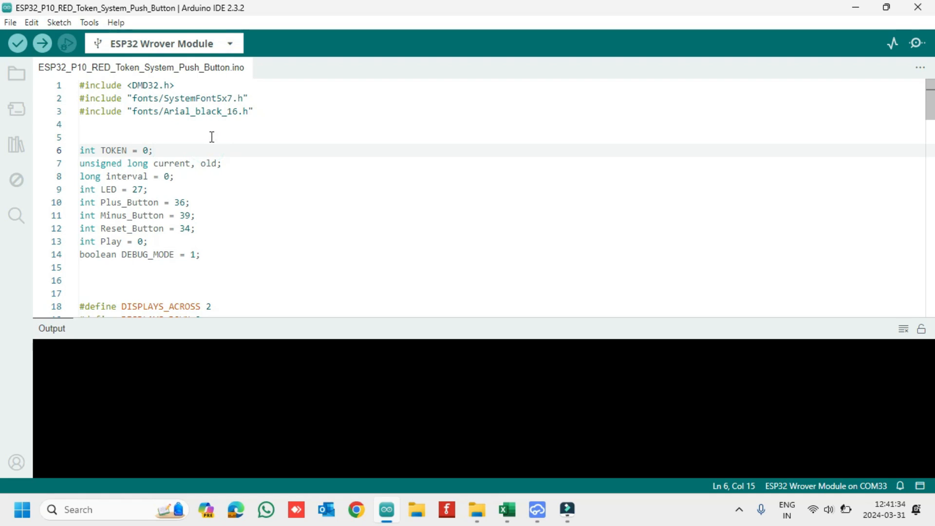
mouse_move(184, 198)
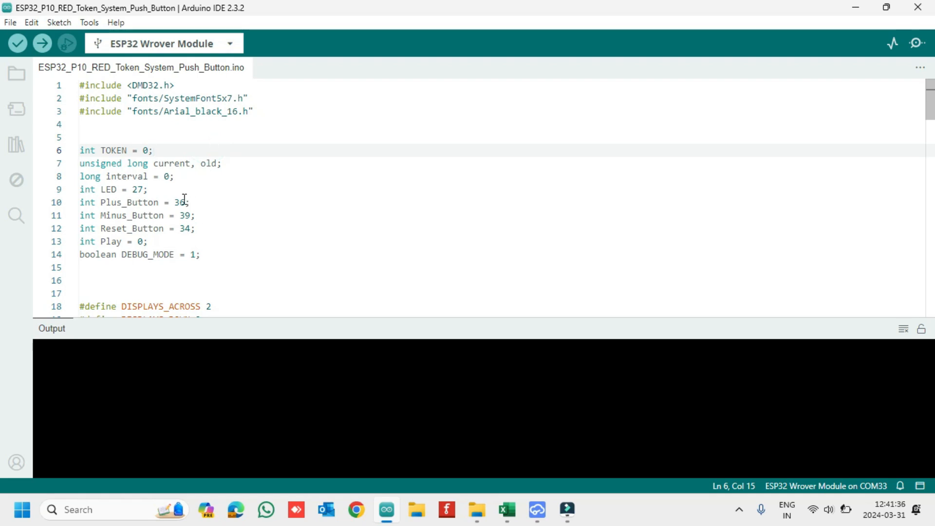
left_click(186, 216)
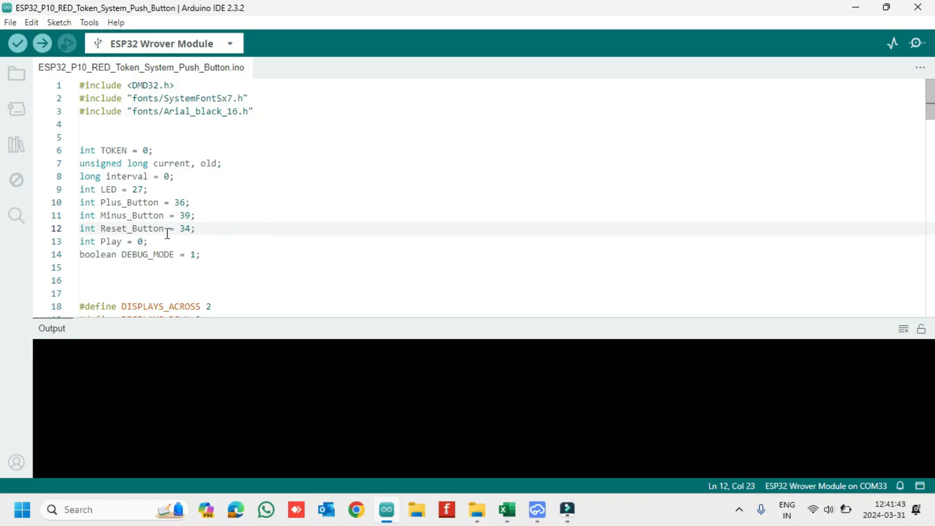
scroll("down", 3)
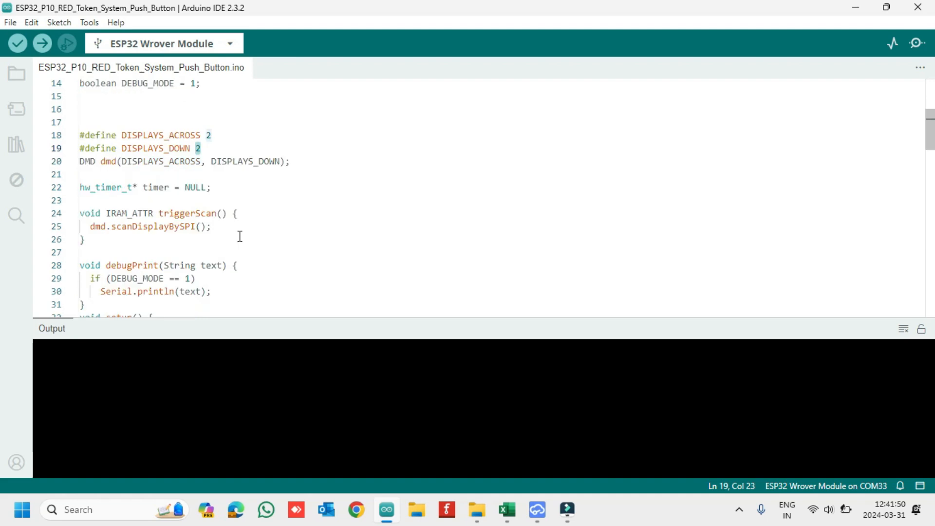
scroll("down", 3)
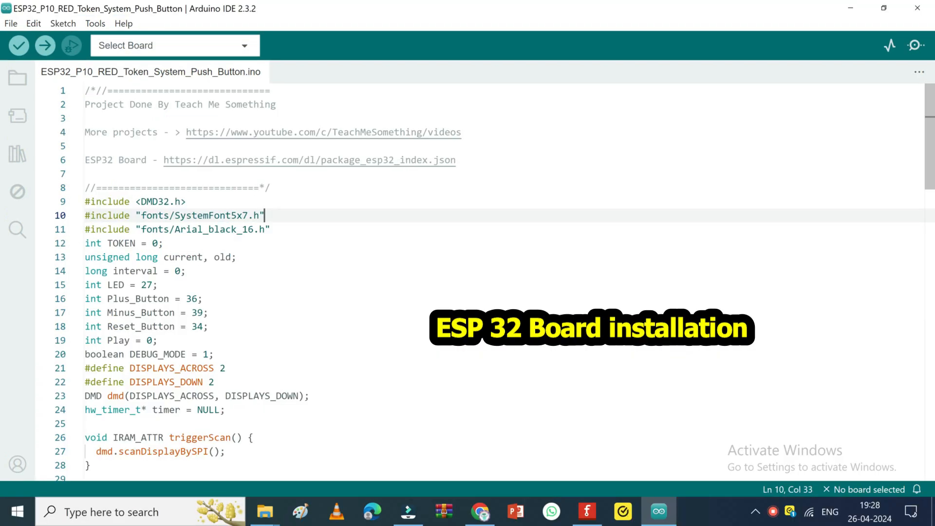
left_click_drag(276, 160, 459, 159)
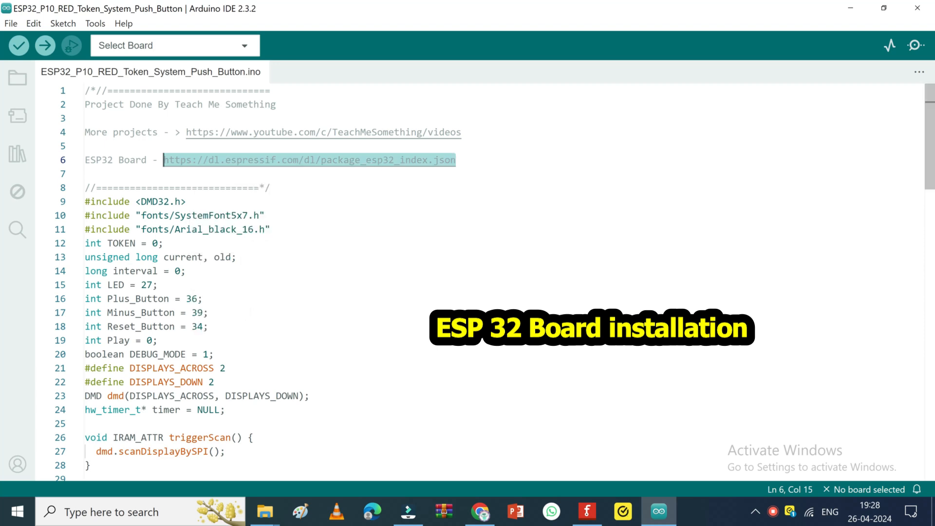
Add the ESP32 package URL to Additional boards manager URLs in Preferences and confirm
left_click(17, 116)
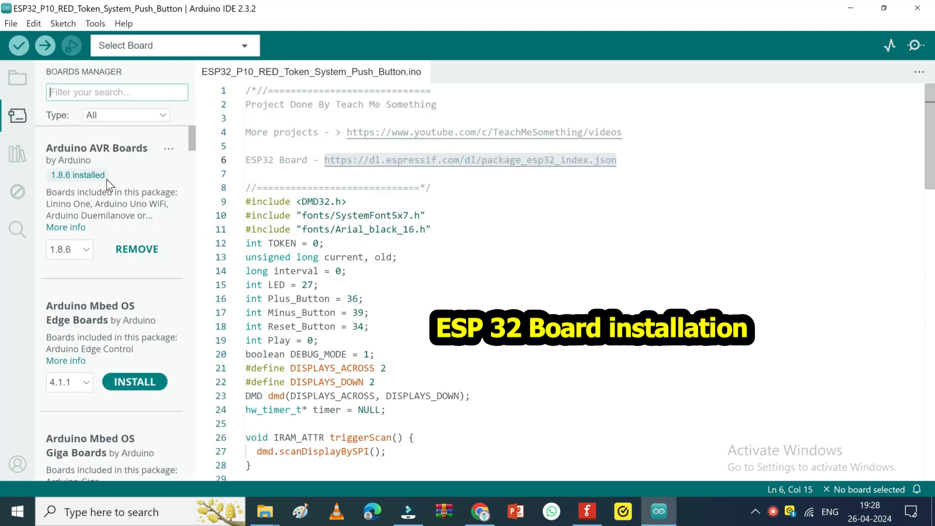
left_click(9, 23)
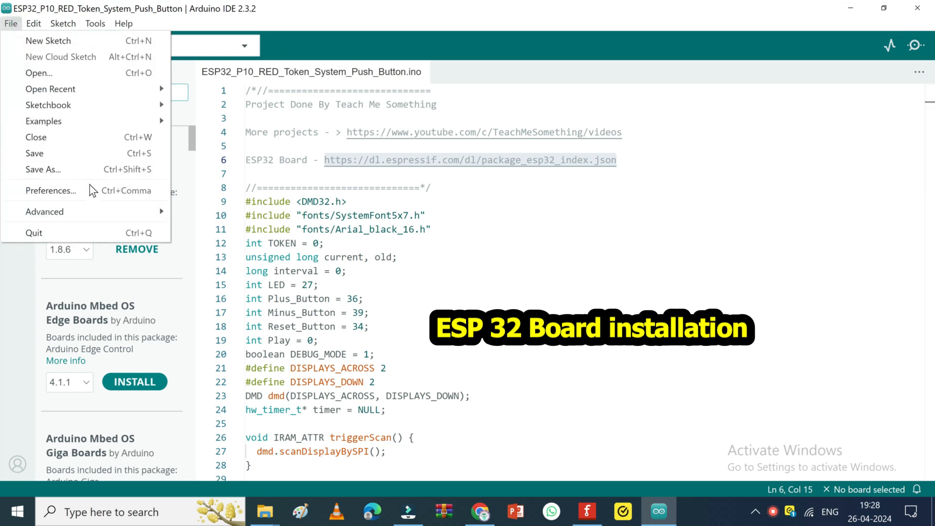
left_click(50, 190)
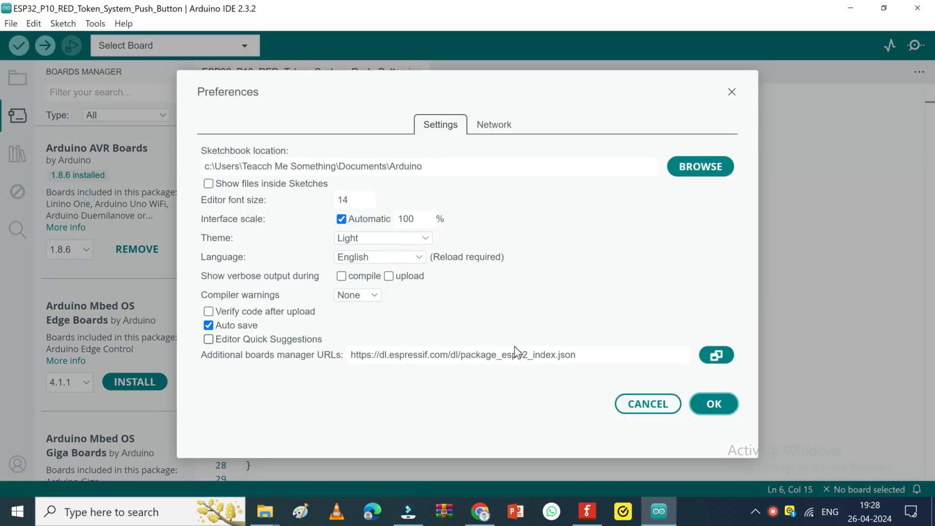
left_click(717, 355)
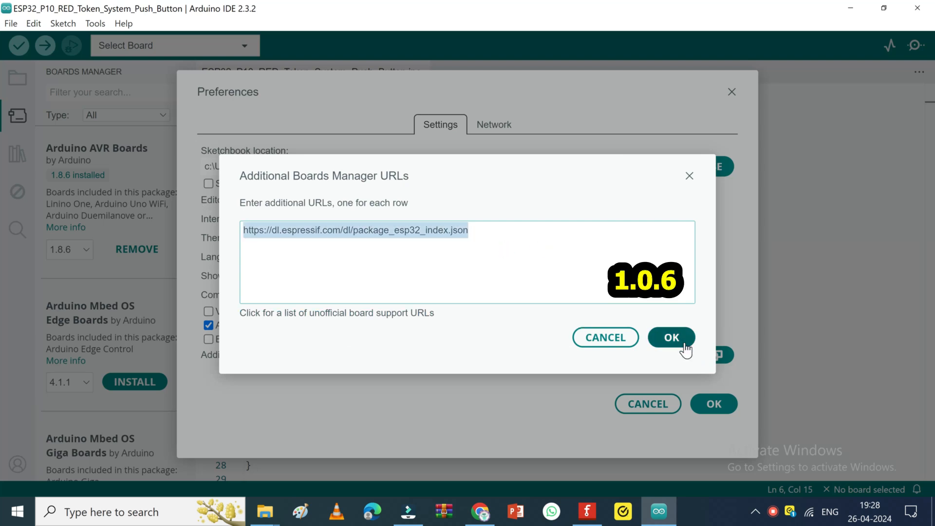
left_click(671, 337)
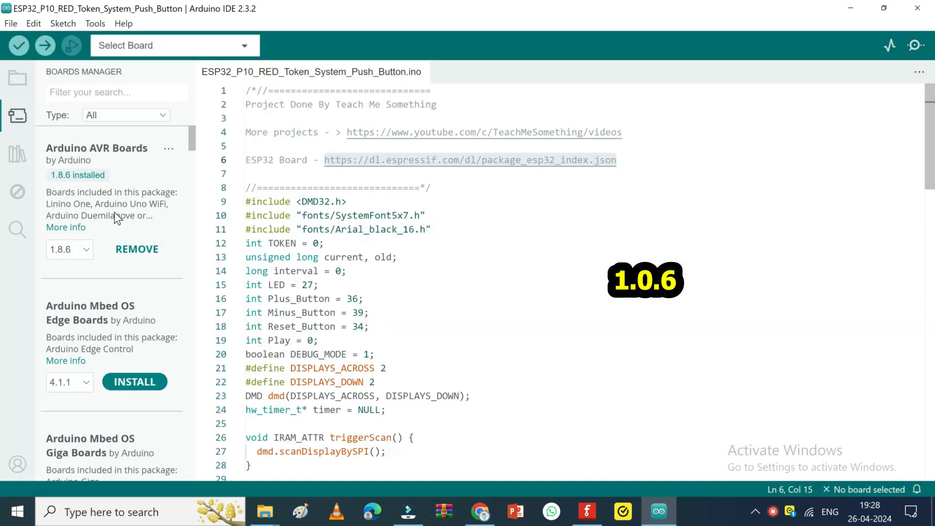
Search the Boards Manager list for esp32 packages
left_click(17, 116)
type("e")
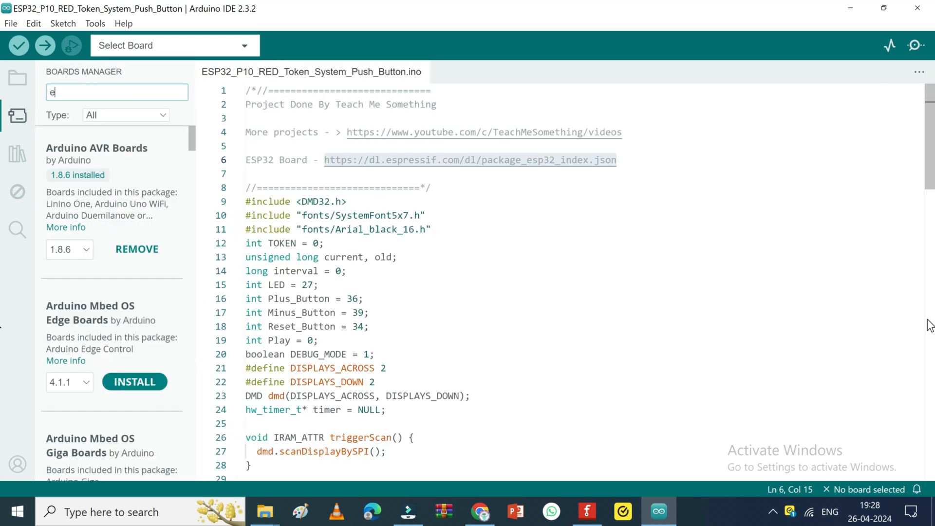
type("sp32")
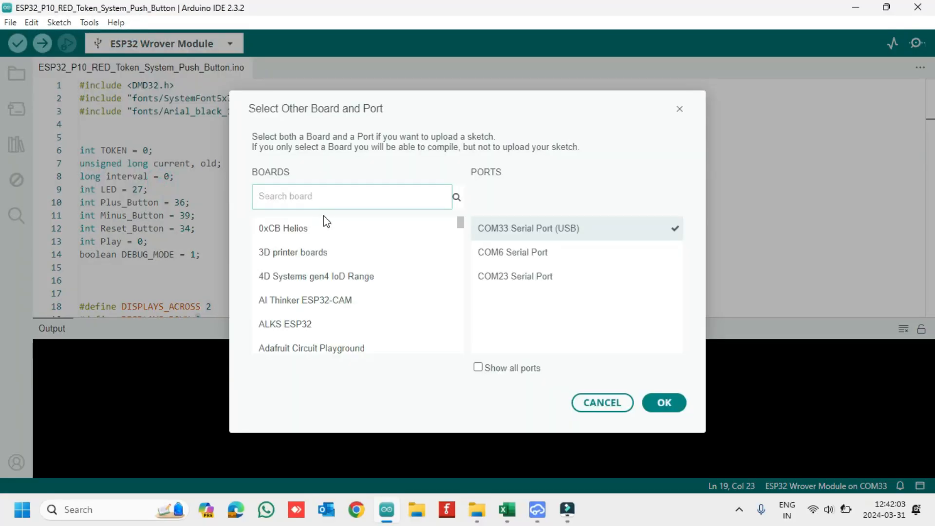
Search the board list for the Wrover module to select ESP32 Wrover Module on COM33
type("wrd")
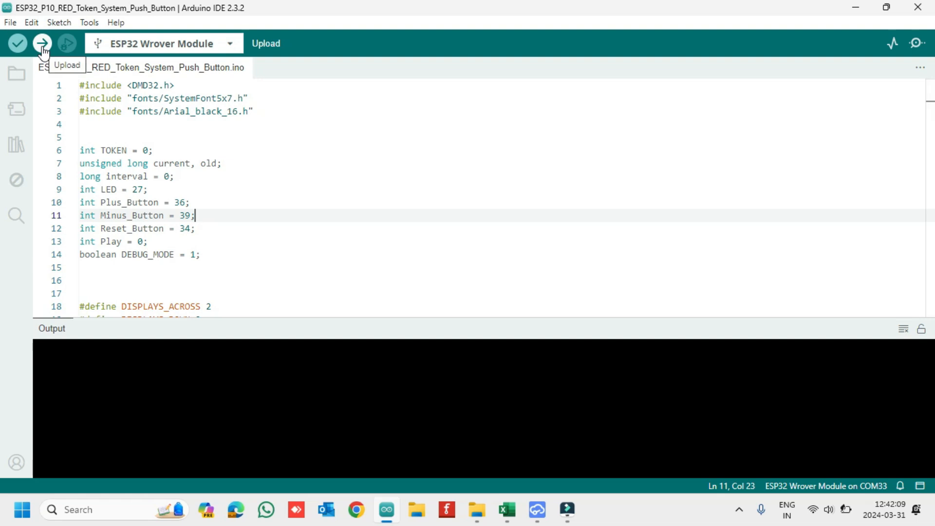
Upload the token display sketch to the ESP32 Wrover Module on COM33
left_click(41, 43)
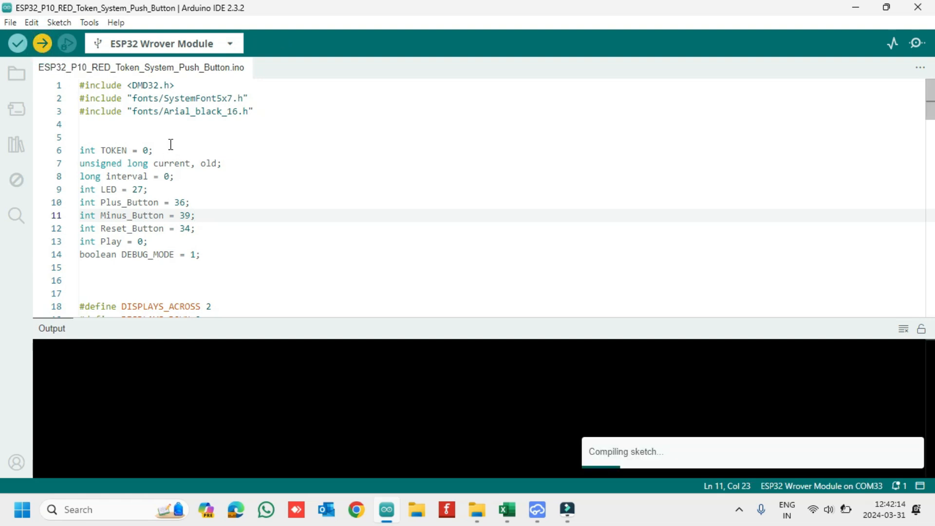